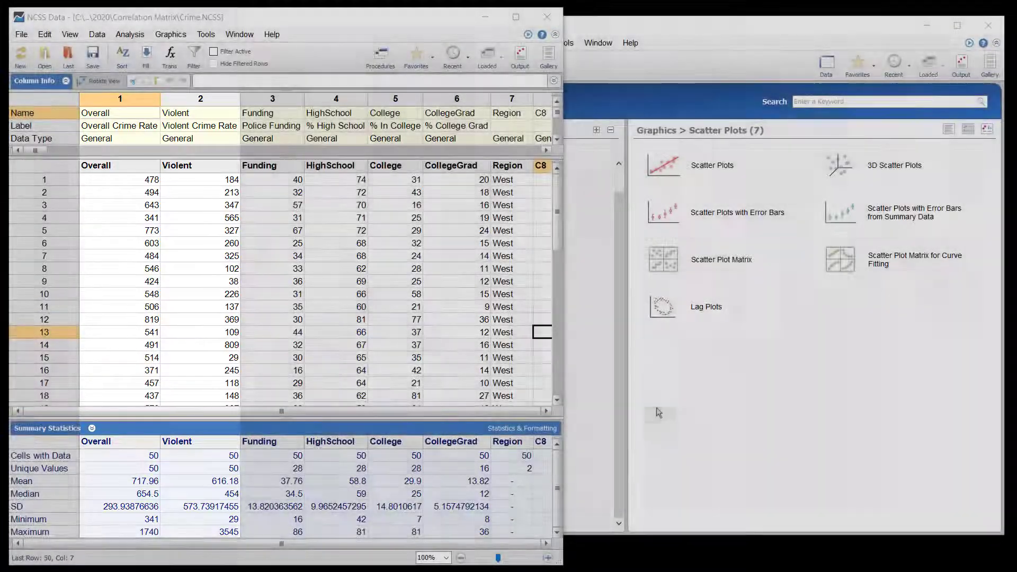
Run Scatter Plot Matrix on Overall through CollegeGrad, grouped by Region
{"action": "left_click", "coordinate": [271, 98]}
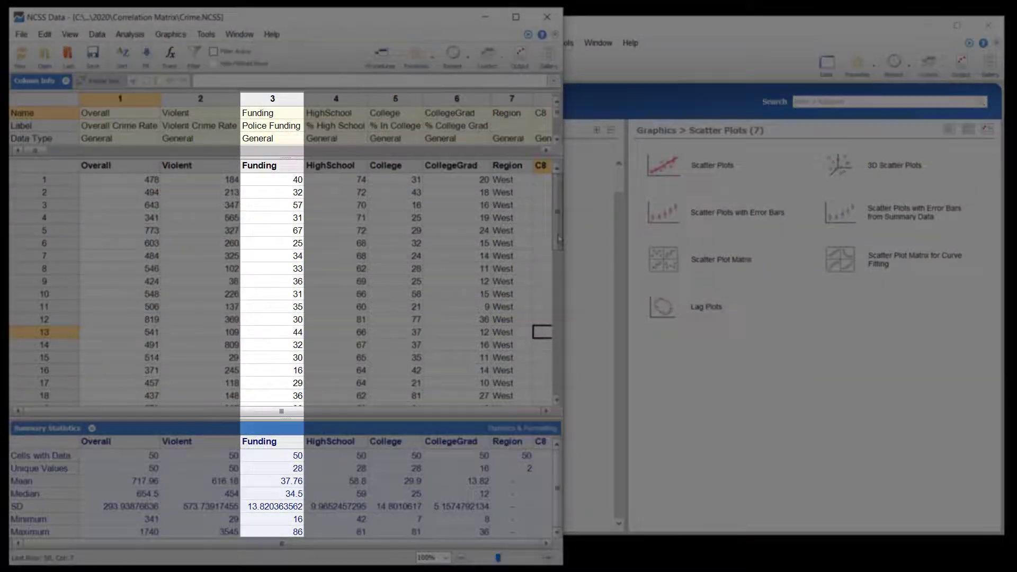
{"action": "scroll", "scroll_direction": "down", "scroll_amount": 3}
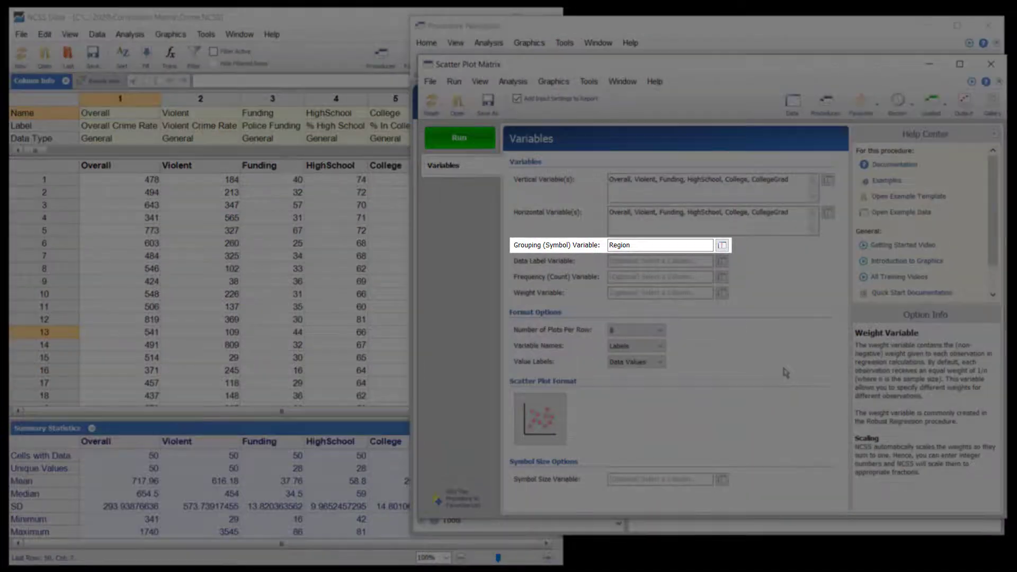
{"action": "left_click", "coordinate": [460, 138]}
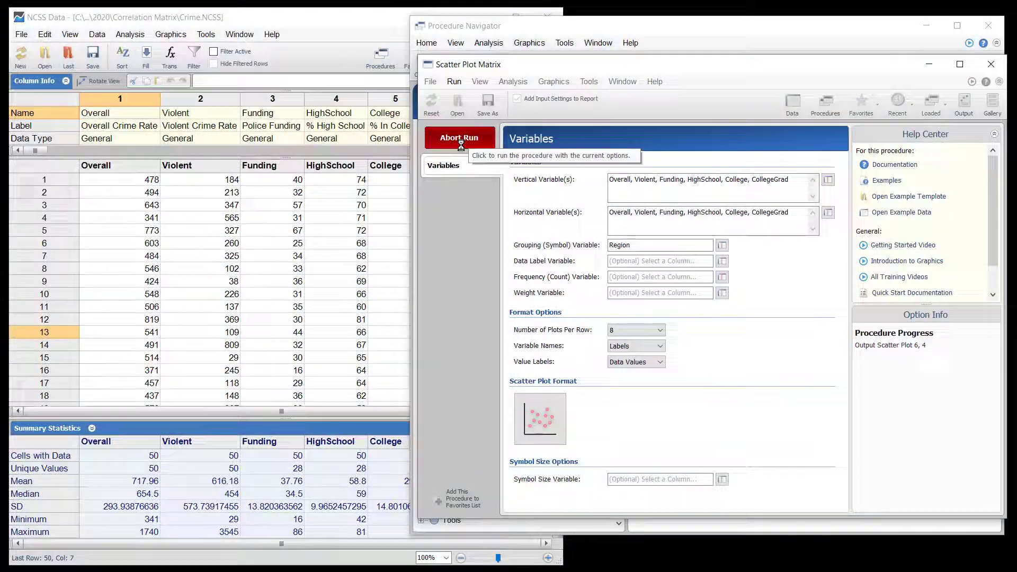
{"action": "left_click", "coordinate": [459, 137]}
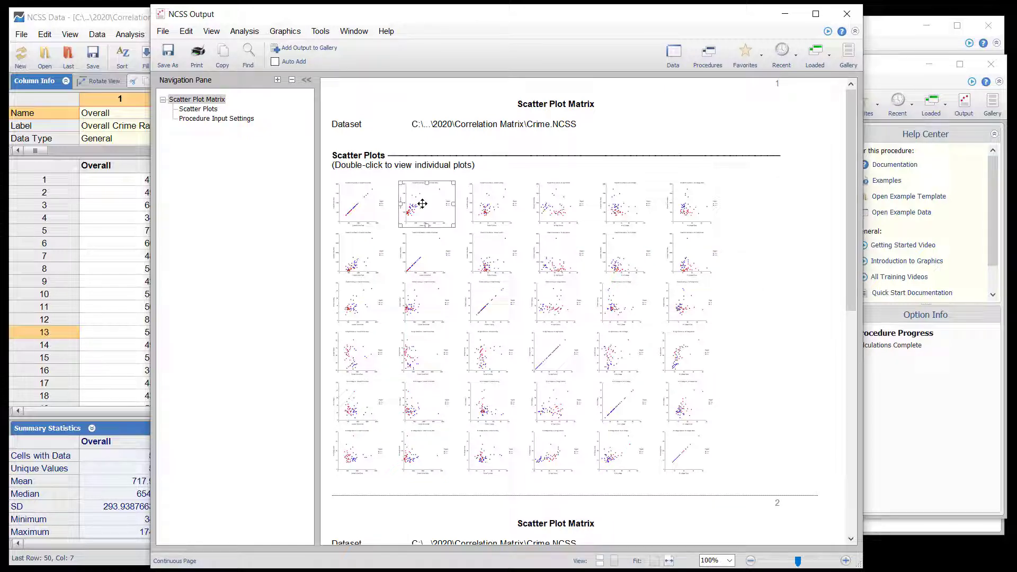
Enlarge the Overall versus Violent Crime Rate plot in Plot Viewer, then close it
{"action": "double_click", "coordinate": [426, 203]}
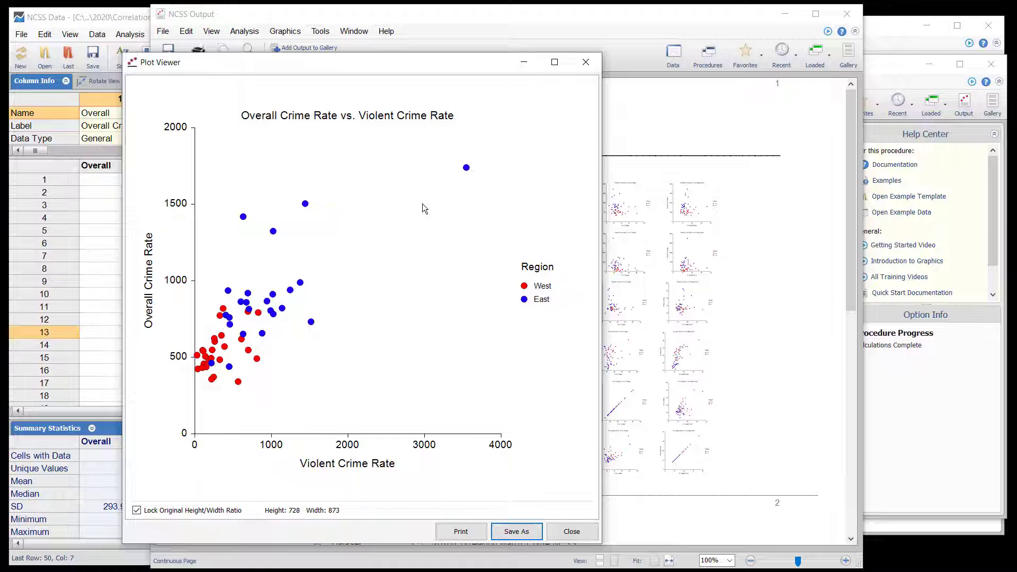
{"action": "mouse_move", "coordinate": [564, 525]}
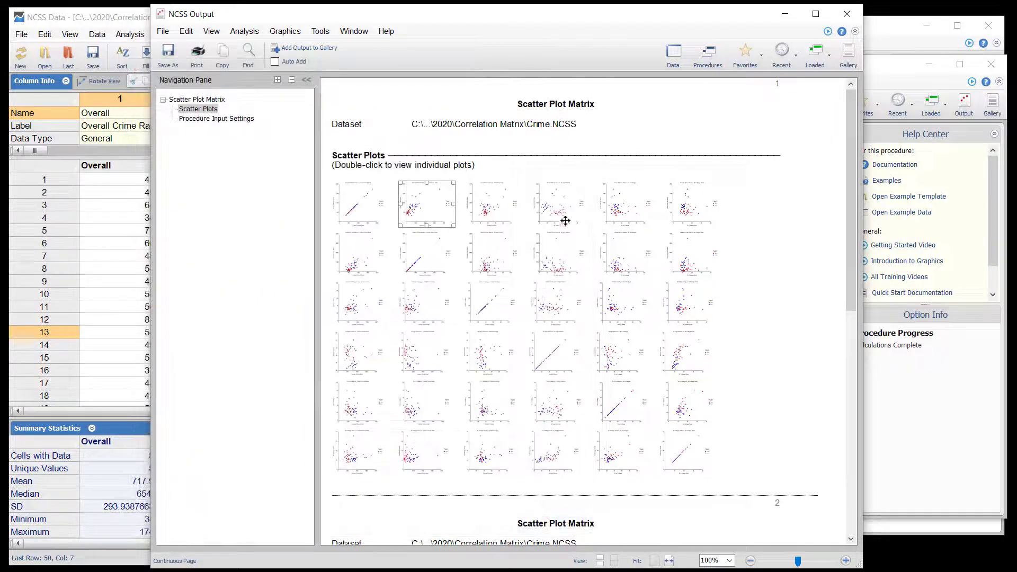
{"action": "double_click", "coordinate": [426, 203]}
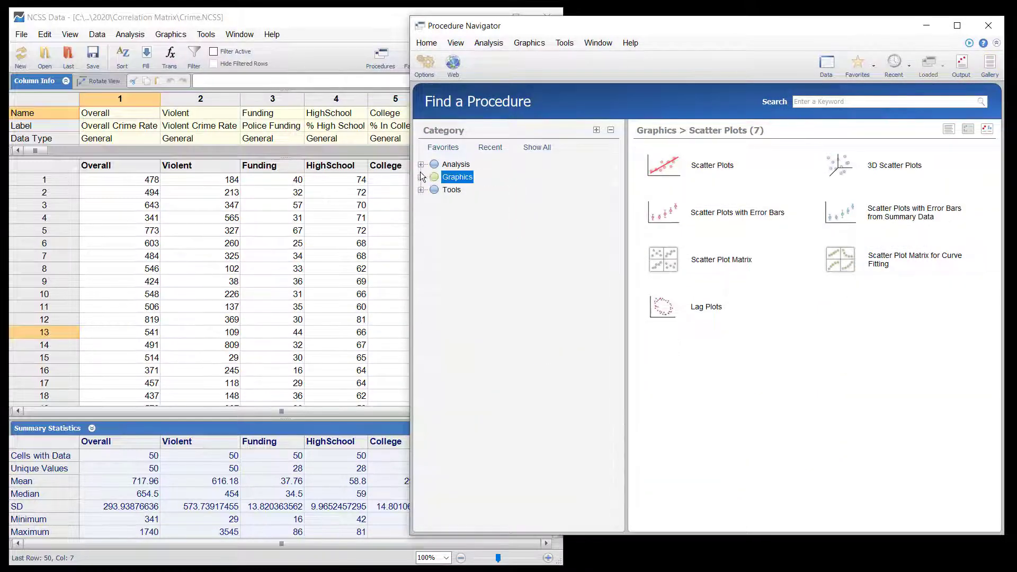
Run Correlation Matrix from Analysis > Correlation on Overall through CollegeGrad
{"action": "left_click", "coordinate": [421, 164]}
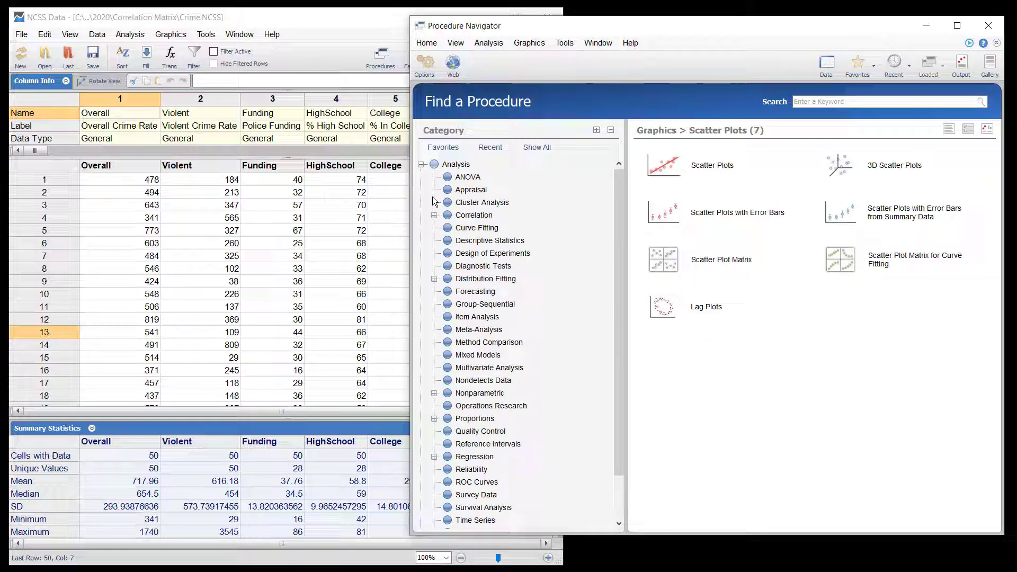
{"action": "left_click", "coordinate": [474, 215]}
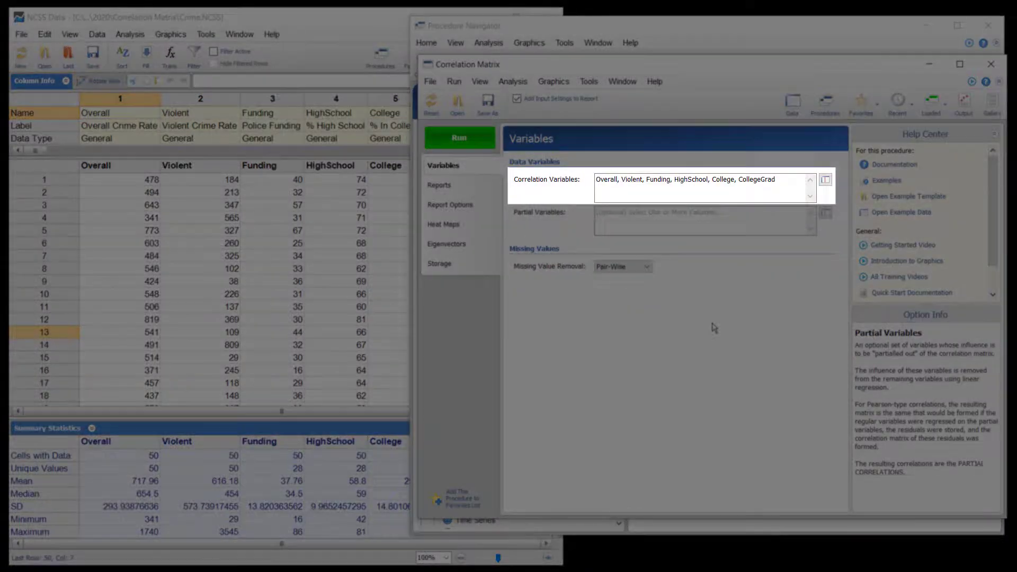
{"action": "left_click", "coordinate": [459, 138]}
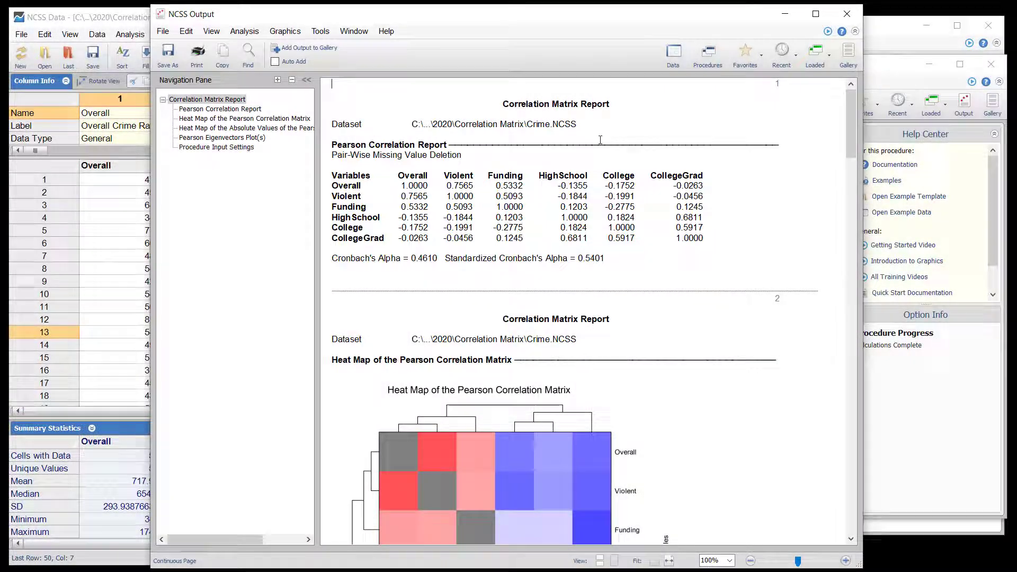
Scroll through the Pearson correlation table and its absolute-value heat map
{"action": "scroll", "scroll_direction": "down", "scroll_amount": 3}
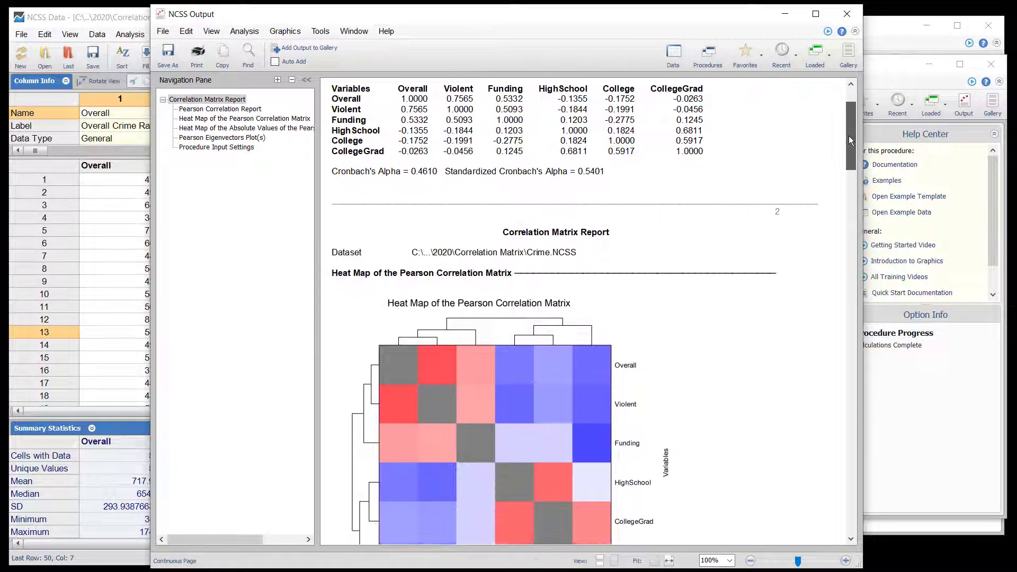
{"action": "scroll", "scroll_direction": "down", "scroll_amount": 3}
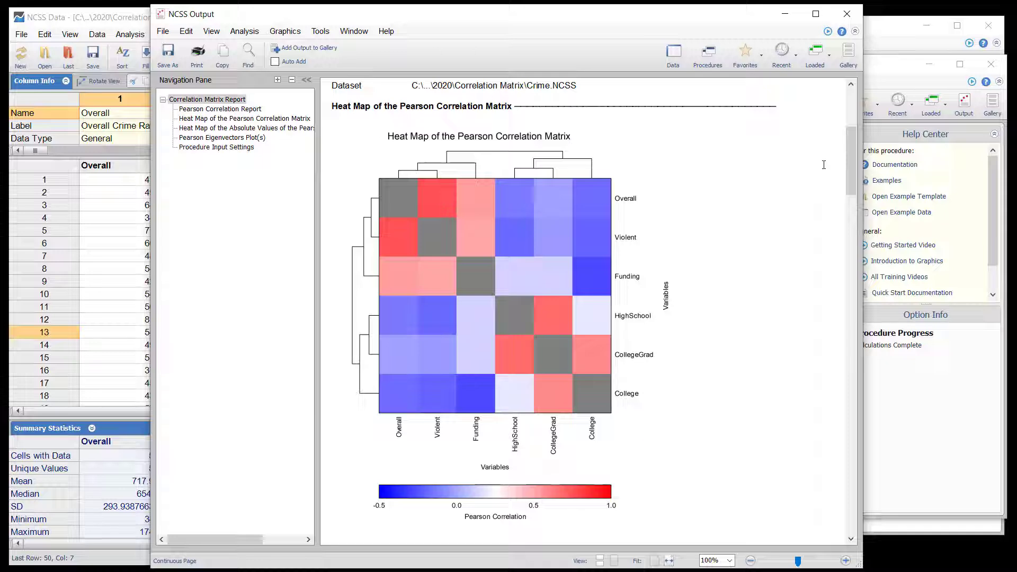
{"action": "scroll", "scroll_direction": "down", "scroll_amount": 3}
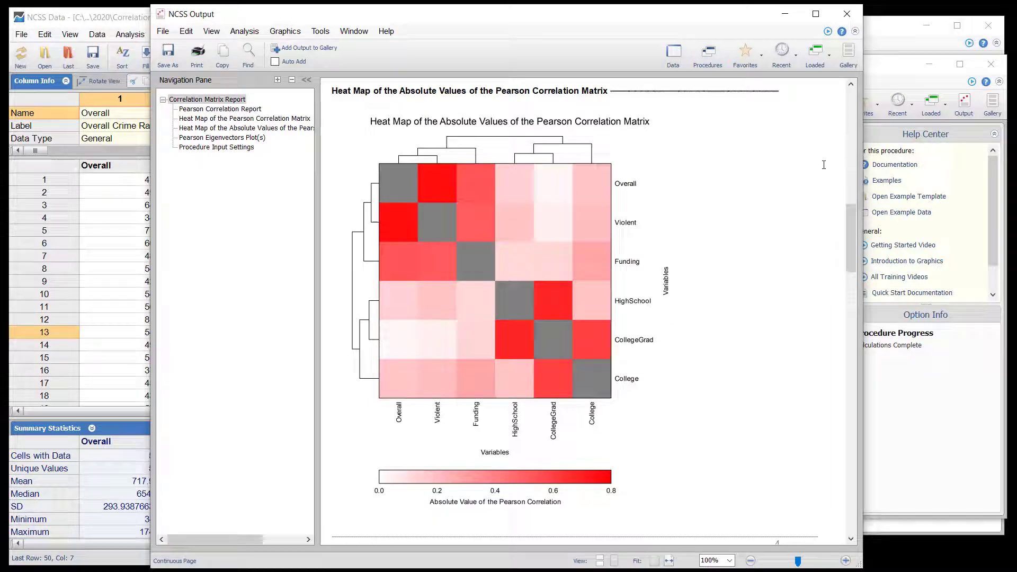
{"action": "scroll", "scroll_direction": "down", "scroll_amount": 3}
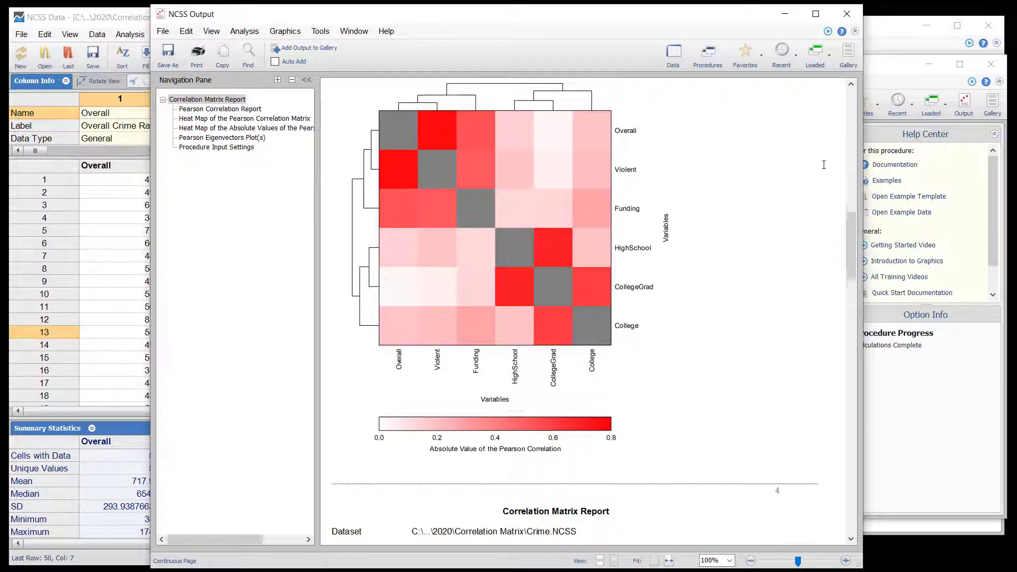